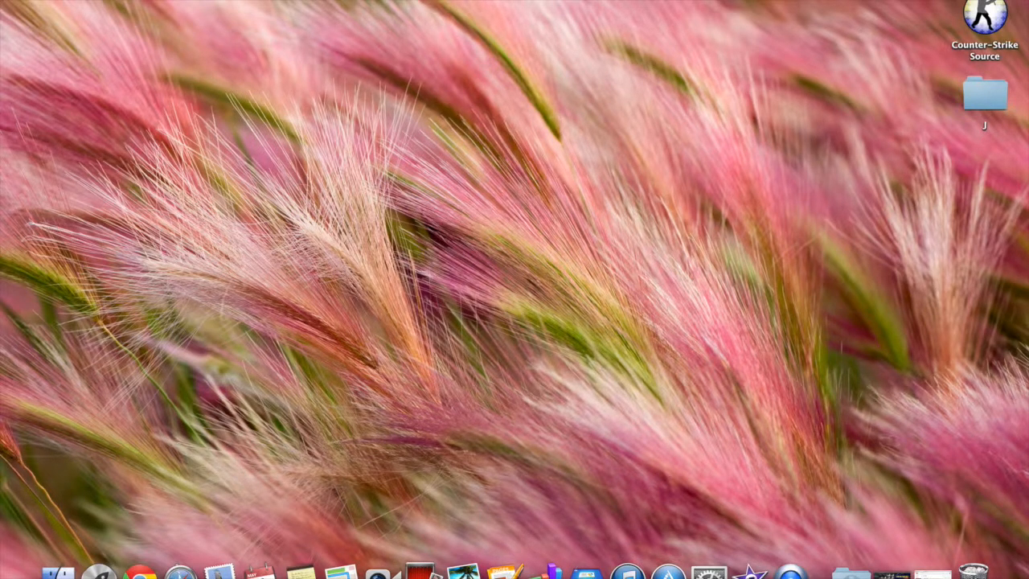
mouse_move(48, 571)
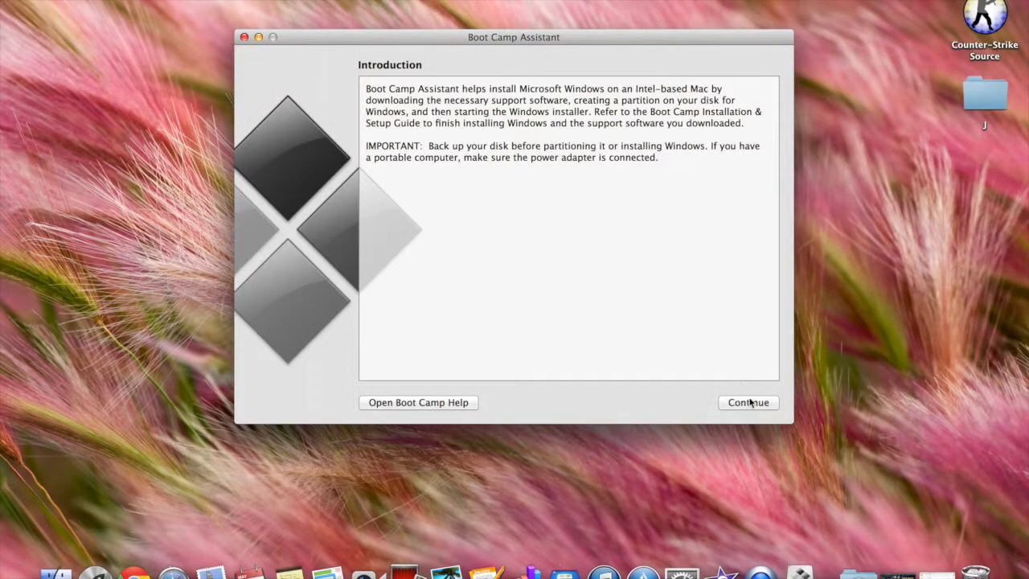
- Continue past the Boot Camp introduction to the task list with only 'Remove Windows 7 or later' selected
left_click(748, 402)
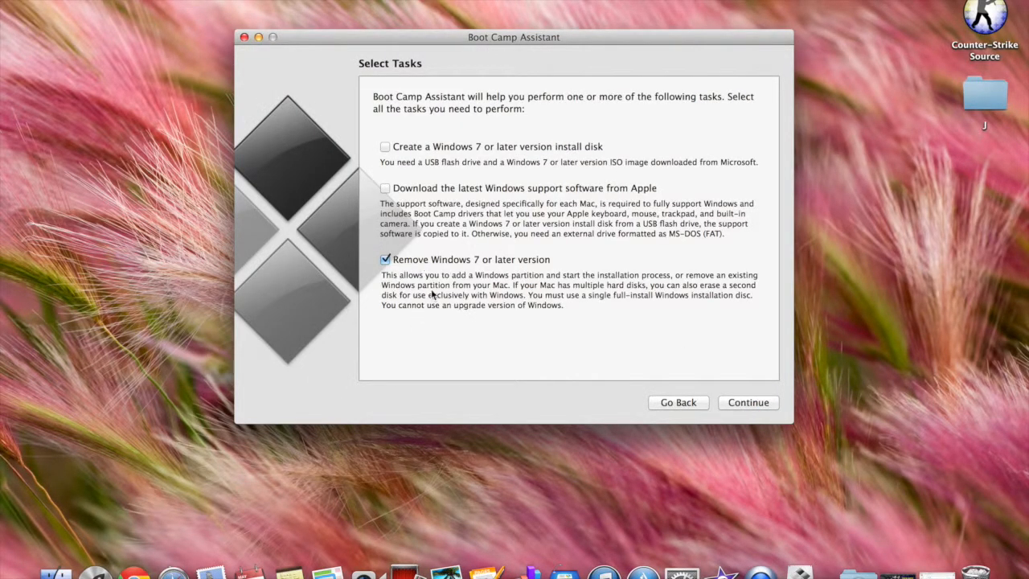
- Continue to the restore step proposing Macintosh HD as one 498 GB OS X volume
left_click(747, 402)
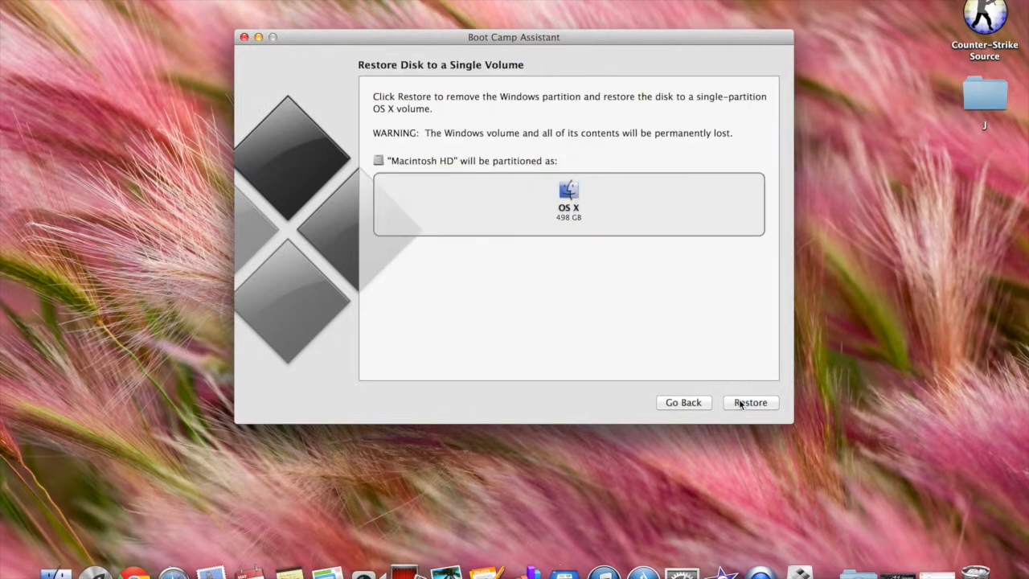
mouse_move(475, 229)
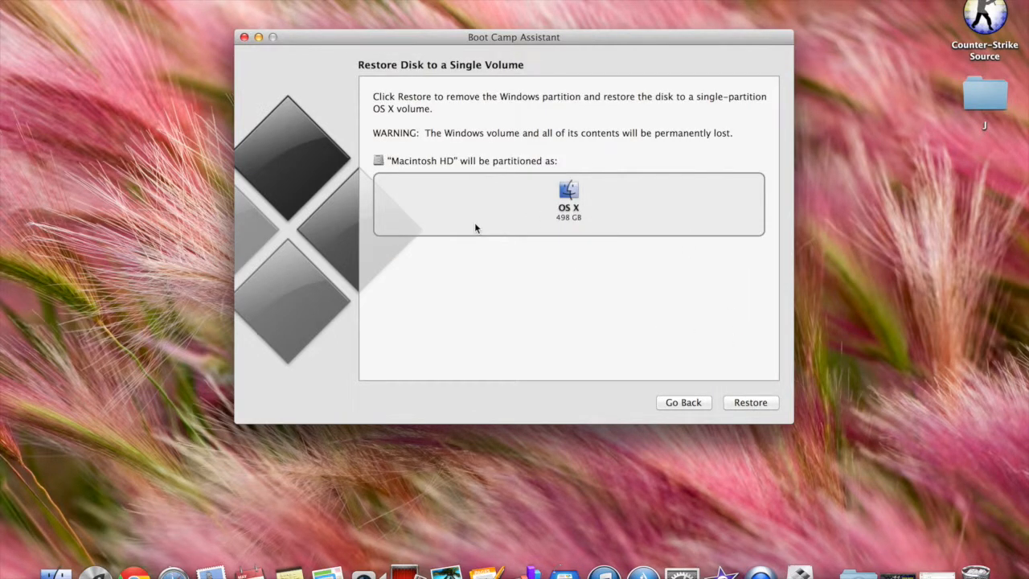
mouse_move(626, 214)
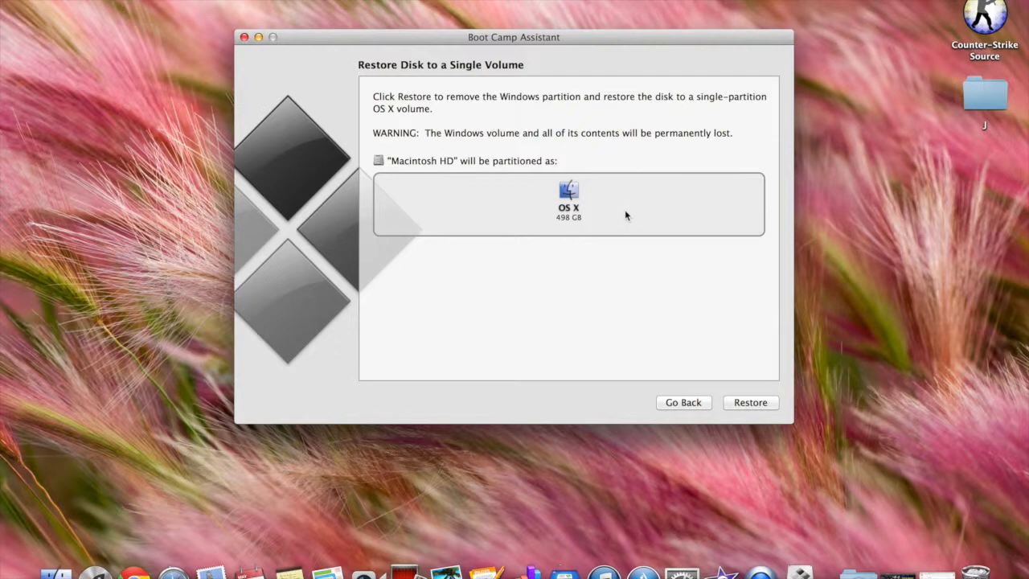
mouse_move(615, 375)
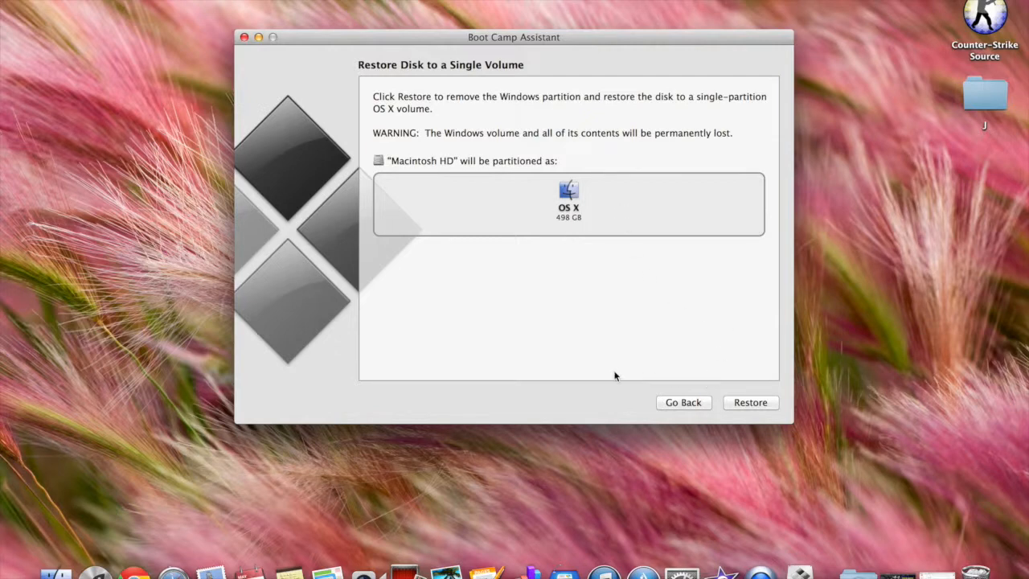
mouse_move(675, 388)
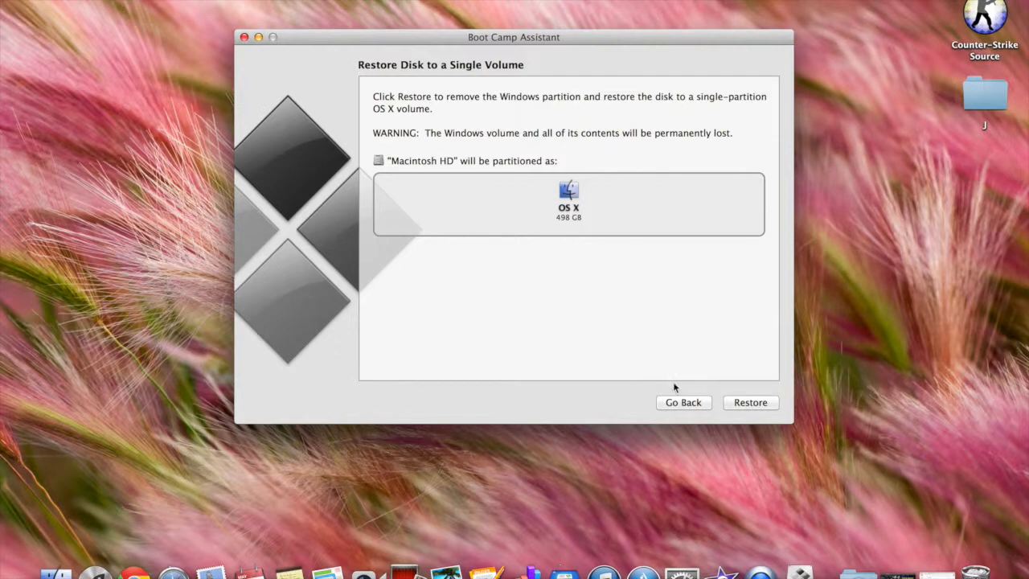